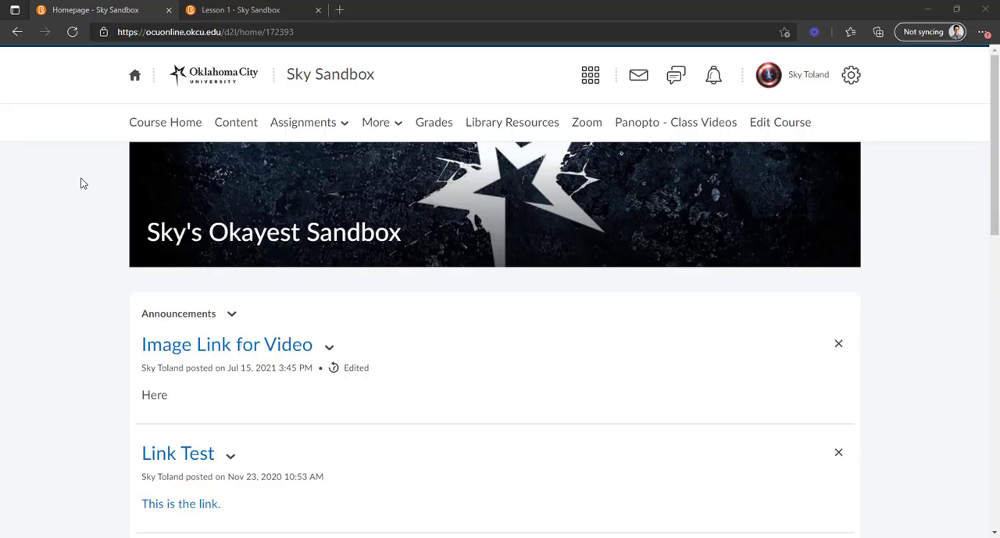
pyautogui.moveTo(78, 182)
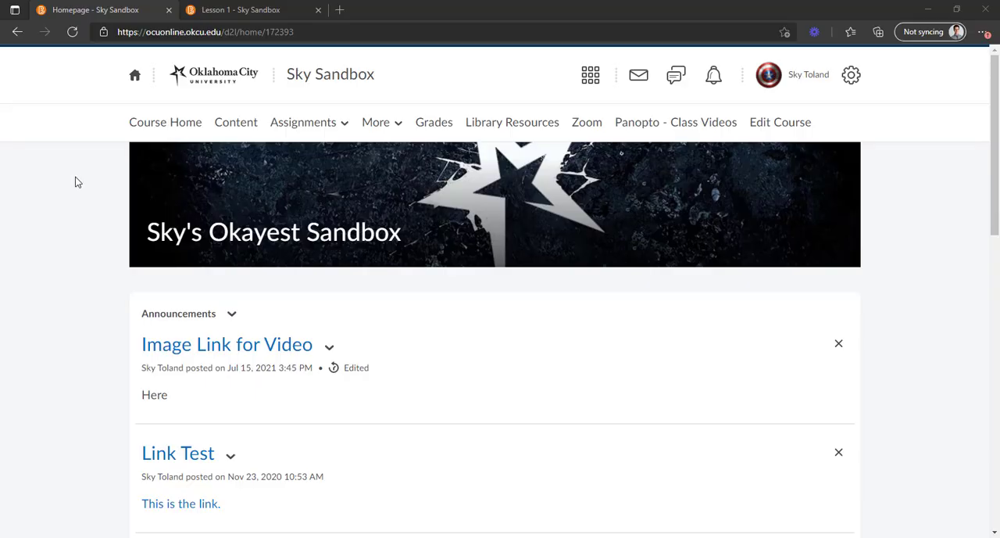
pyautogui.moveTo(34, 183)
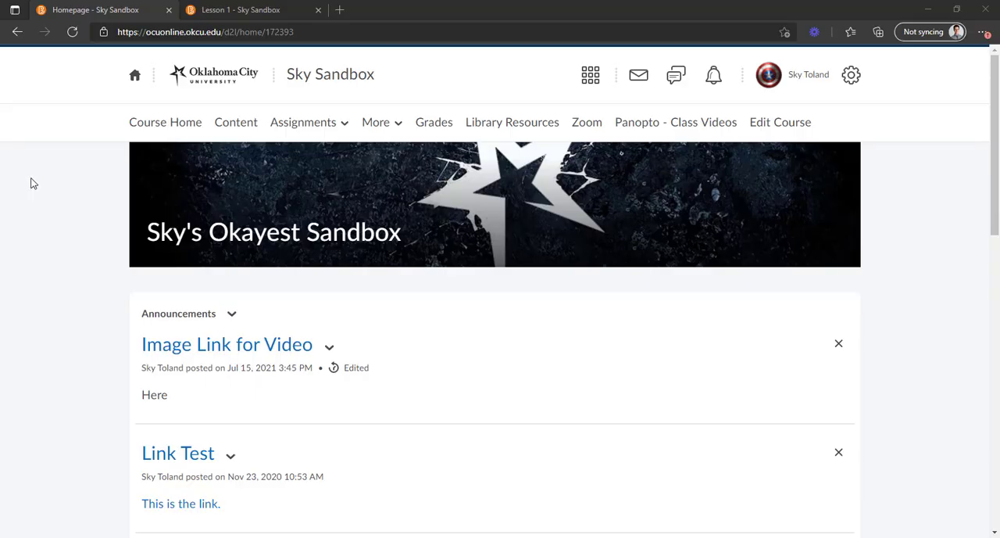
pyautogui.moveTo(24, 205)
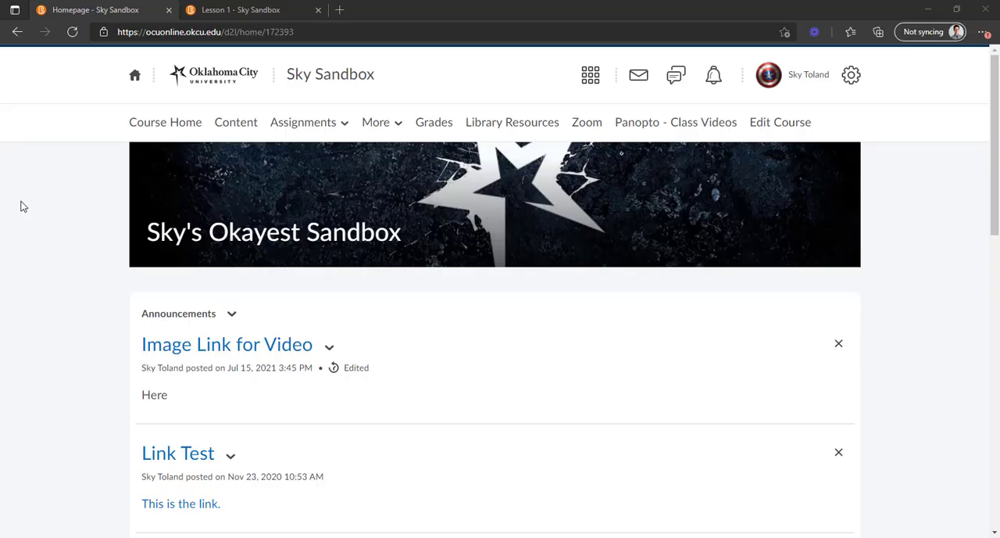
pyautogui.moveTo(35, 220)
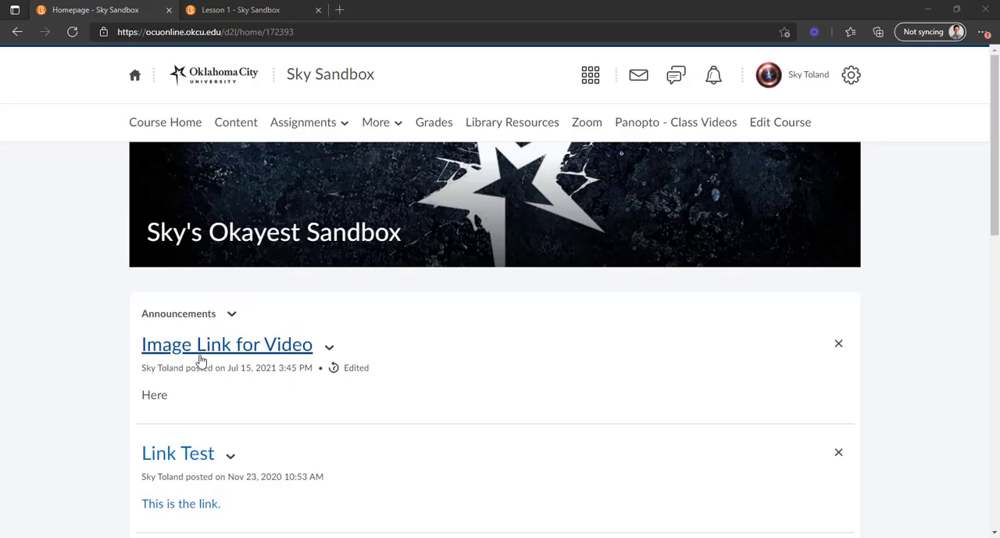
pyautogui.moveTo(242, 399)
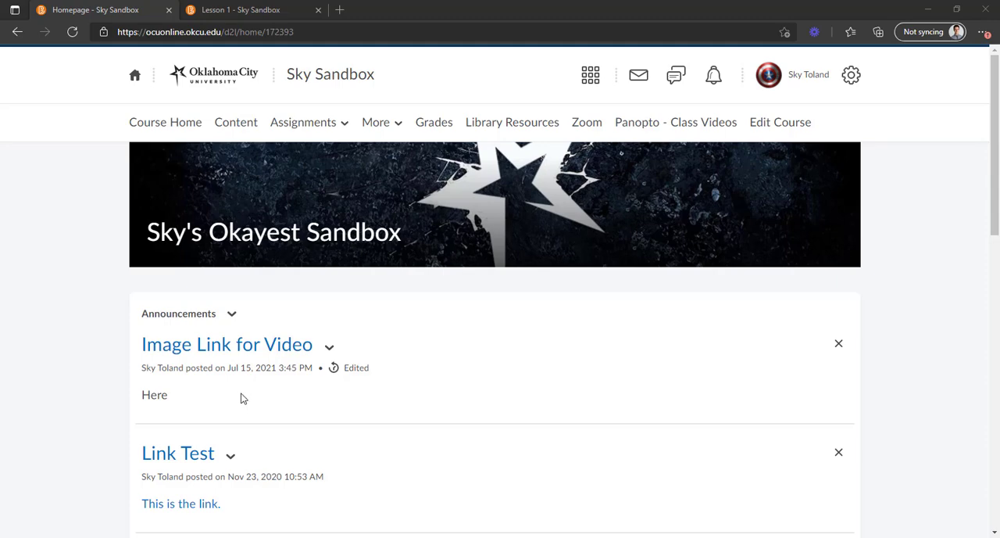
# Open the 'Image Link for Video' announcement's dropdown and choose Edit.
pyautogui.click(329, 344)
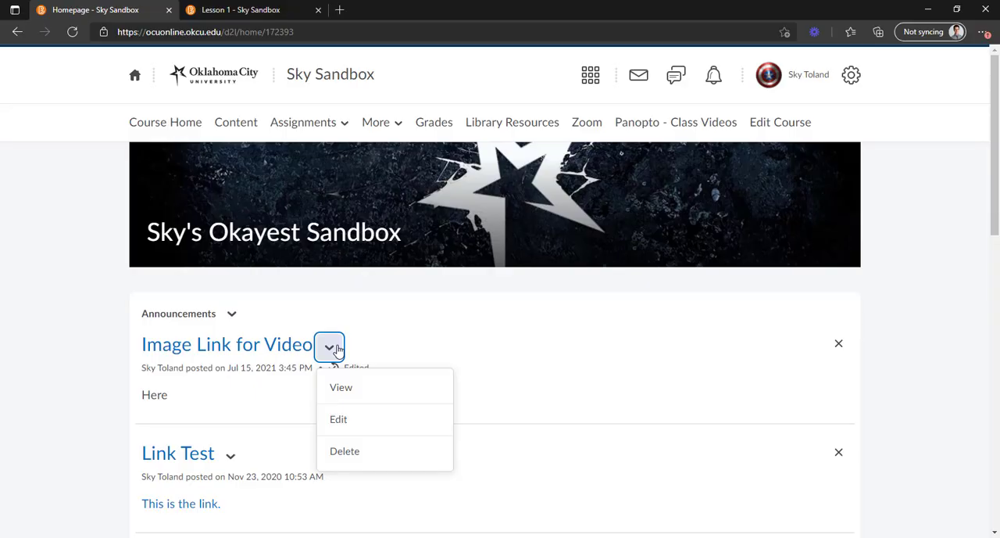
pyautogui.moveTo(338, 418)
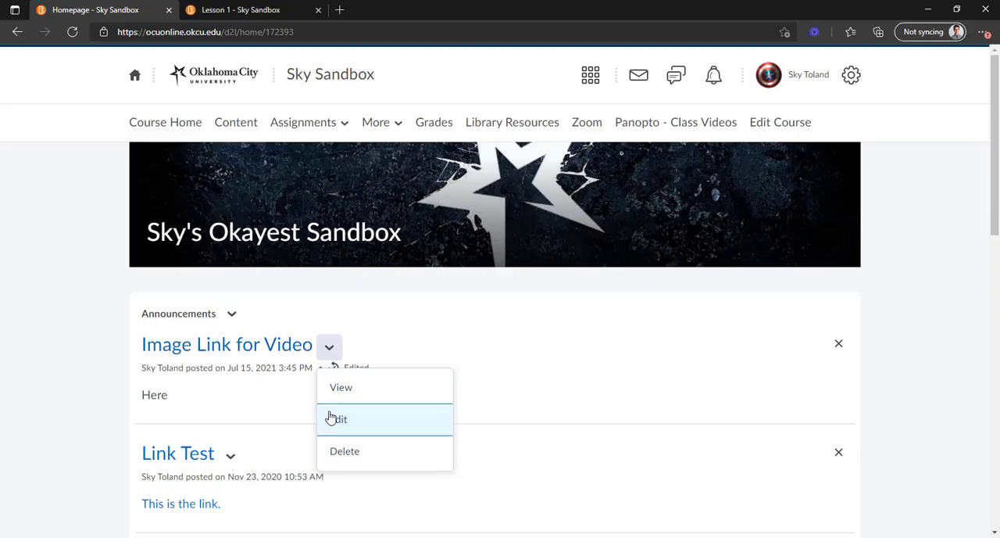
pyautogui.click(336, 418)
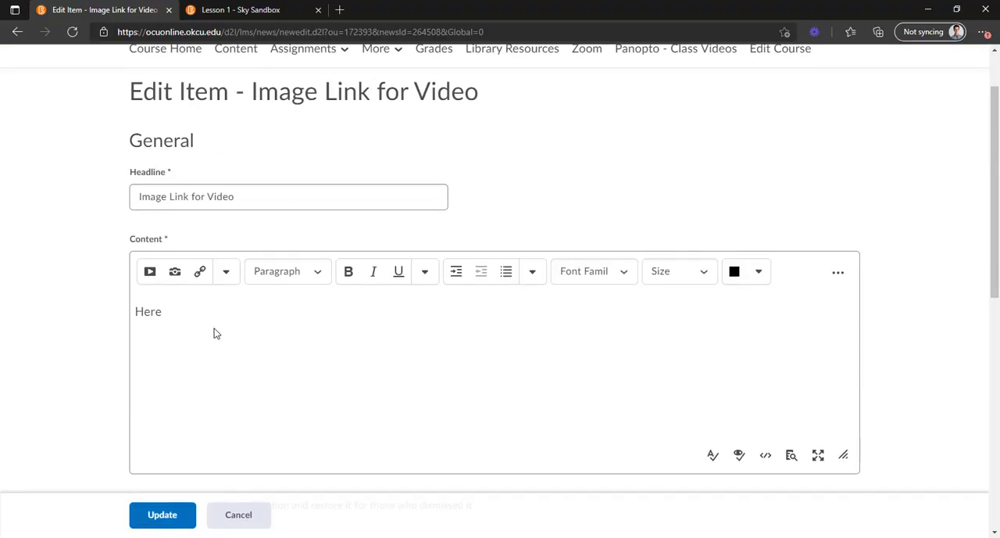
pyautogui.moveTo(173, 272)
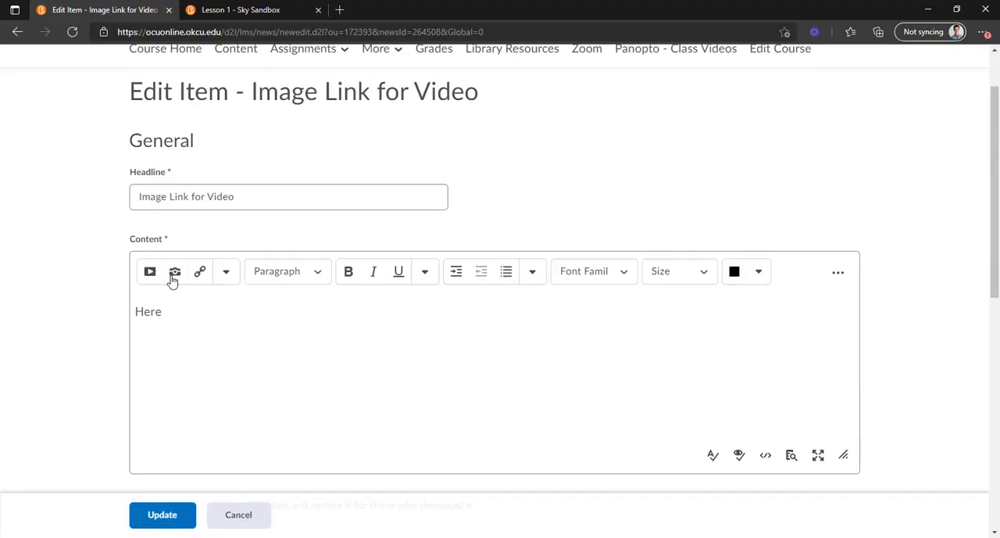
# Upload 'Lesson 1 Button.png' from the computer through Insert Image and add it.
pyautogui.click(175, 271)
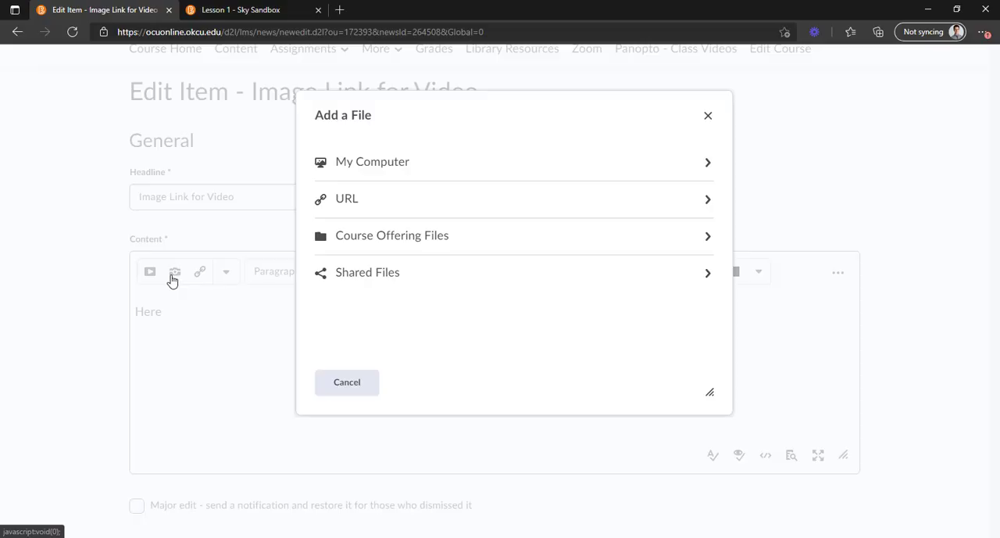
pyautogui.moveTo(166, 268)
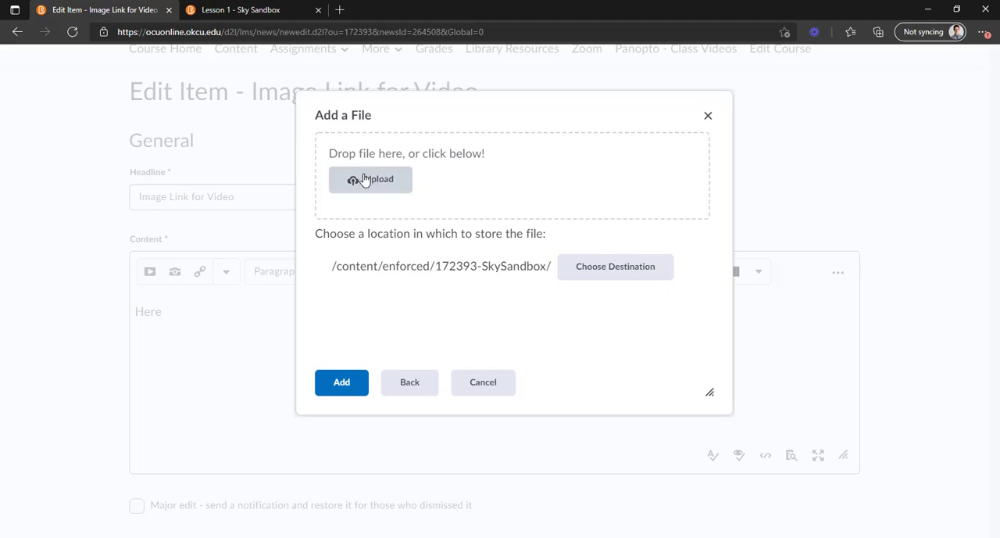
pyautogui.click(370, 179)
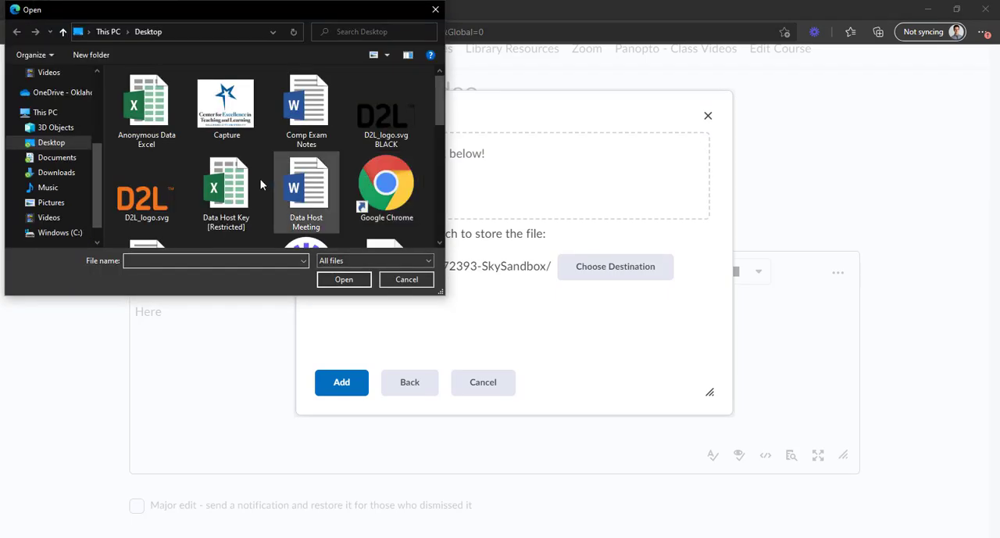
pyautogui.scroll(-3)
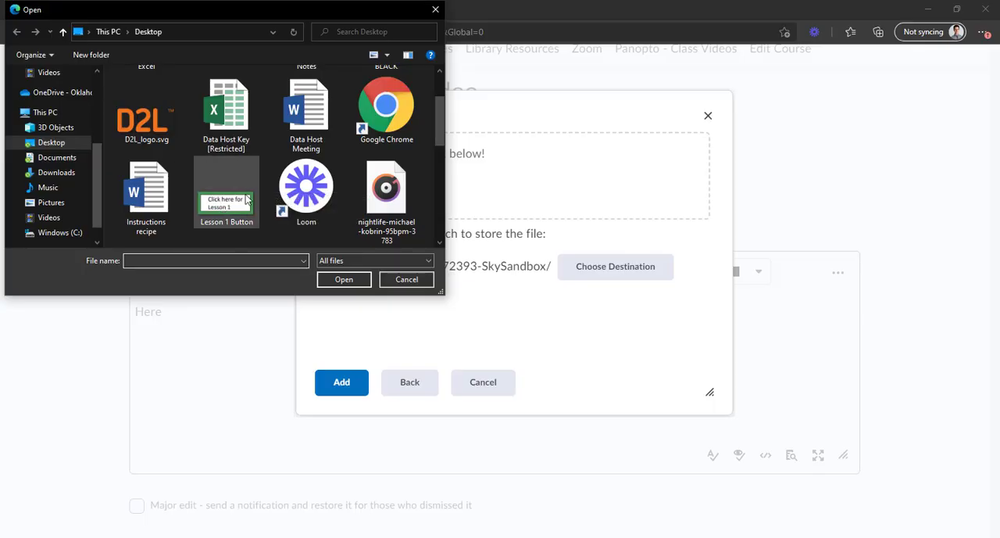
pyautogui.click(226, 192)
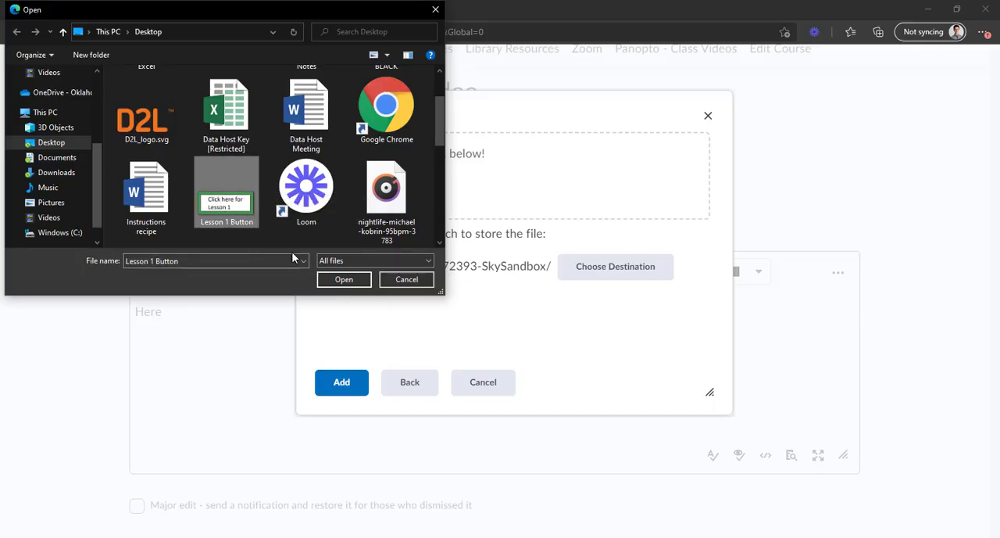
pyautogui.click(344, 279)
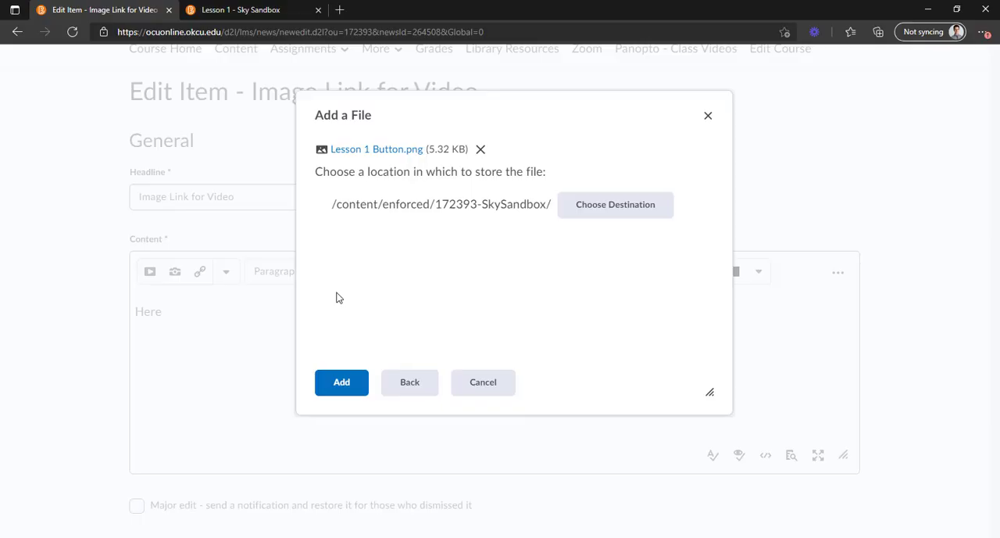
pyautogui.moveTo(368, 148)
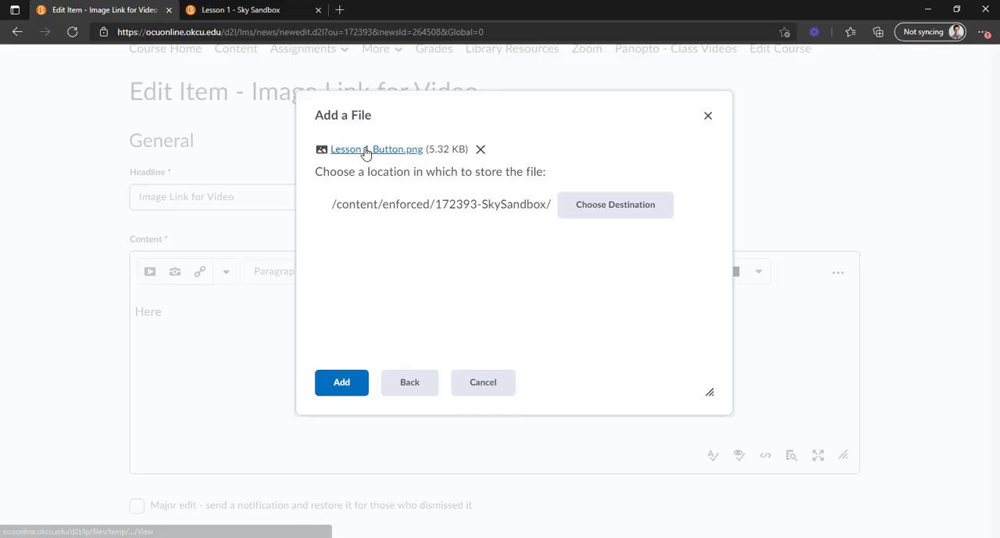
pyautogui.click(341, 382)
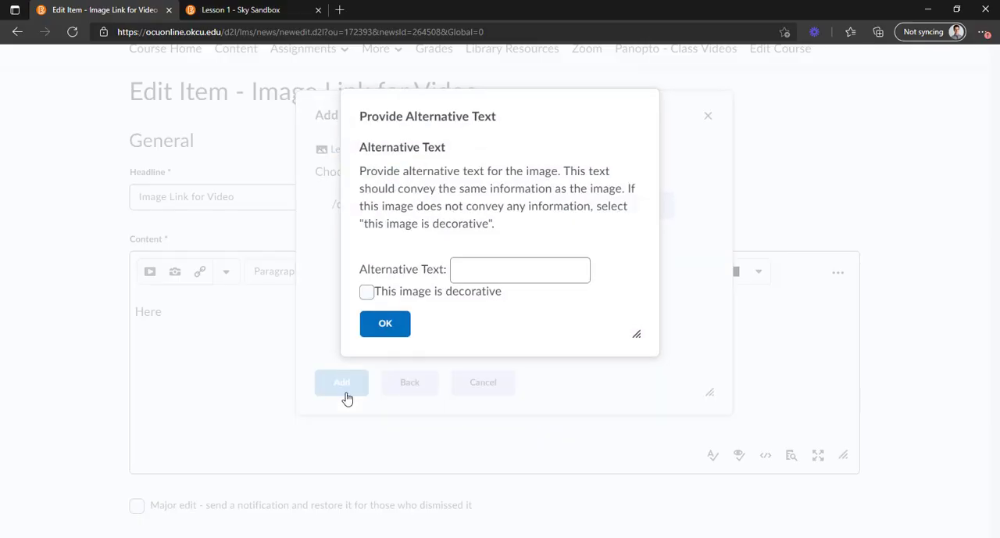
# Insert the Lesson 1 Button image with alternative text 'Lesson 1 Link'.
pyautogui.click(520, 270)
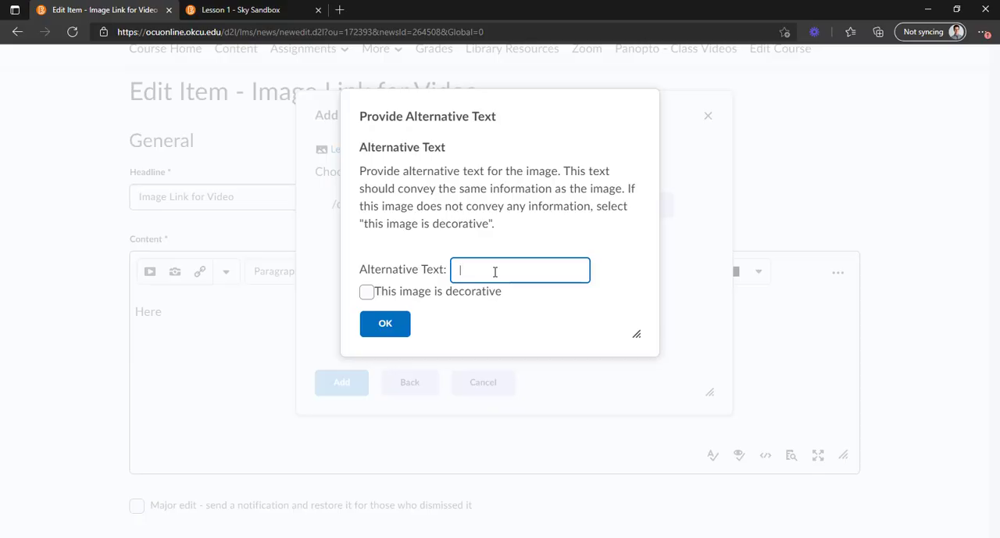
pyautogui.write('Lesson 1 Link')
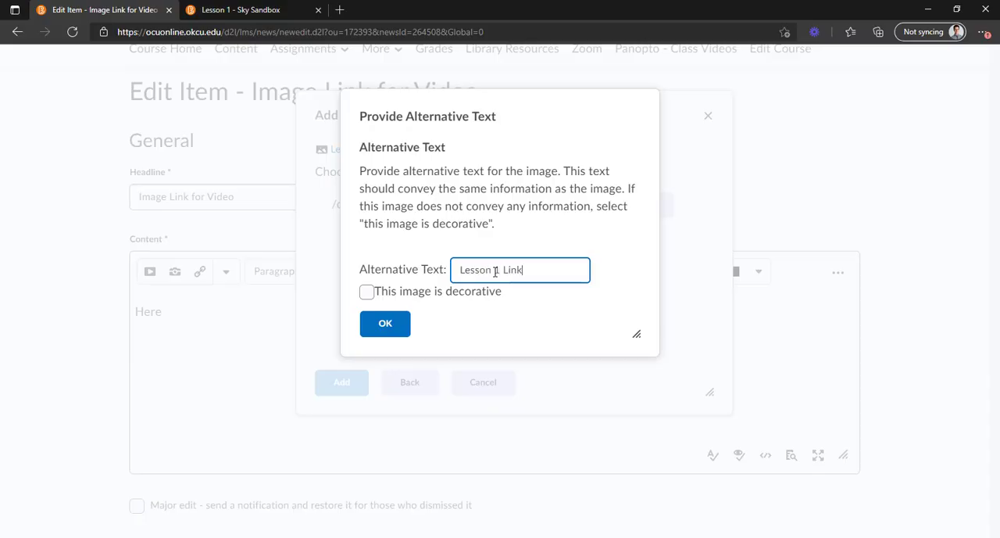
pyautogui.click(385, 323)
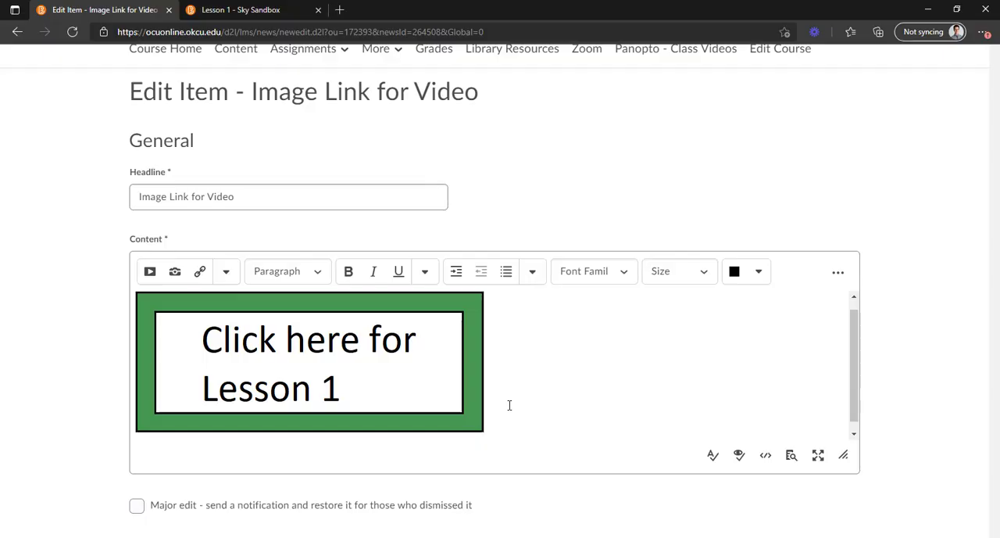
pyautogui.moveTo(242, 9)
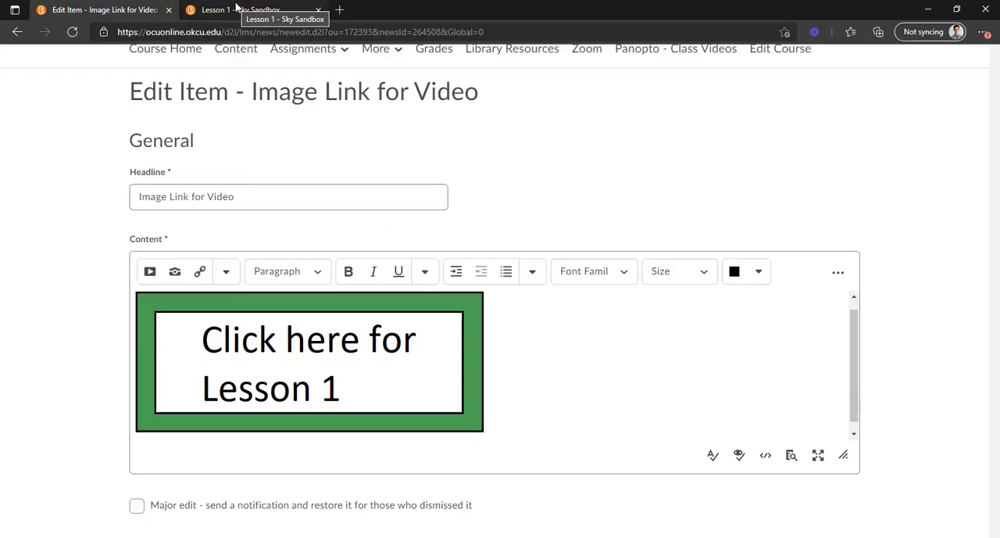
pyautogui.moveTo(250, 10)
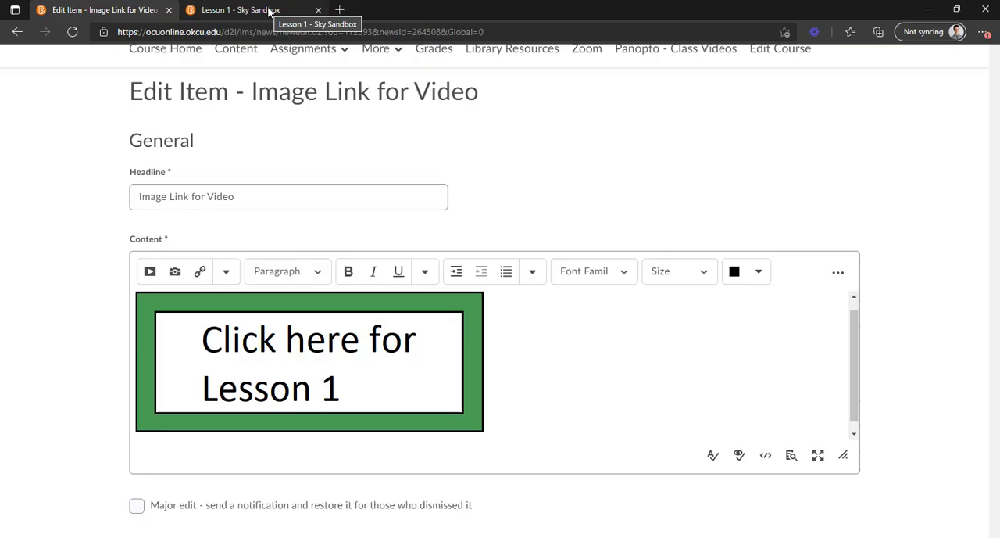
# Switch to the open Lesson 1 page tab to get its web address.
pyautogui.click(250, 9)
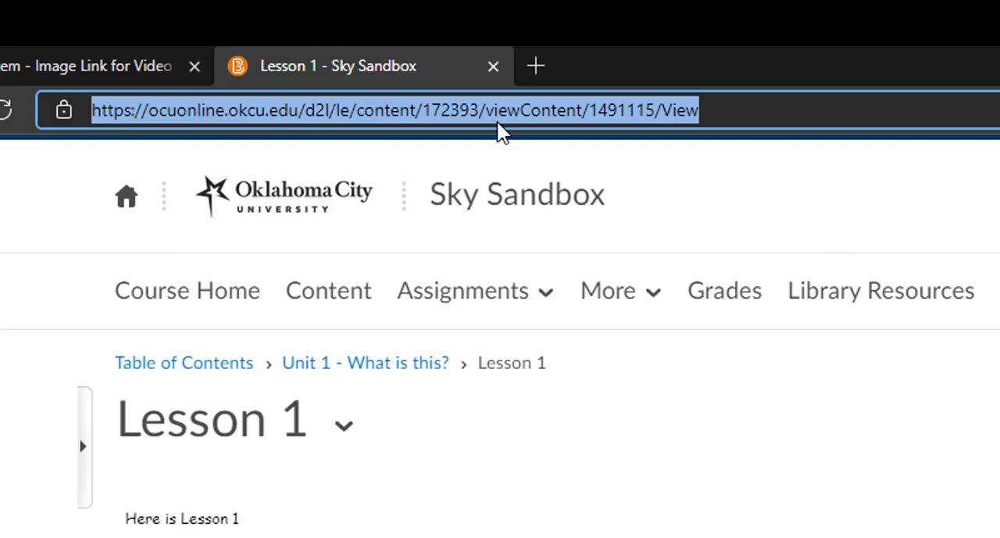
pyautogui.moveTo(544, 321)
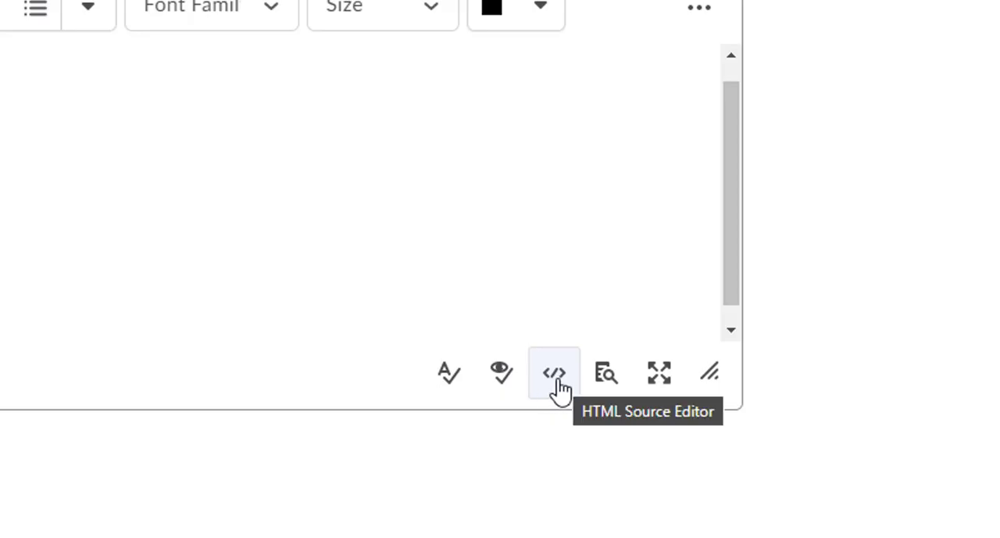
pyautogui.moveTo(555, 389)
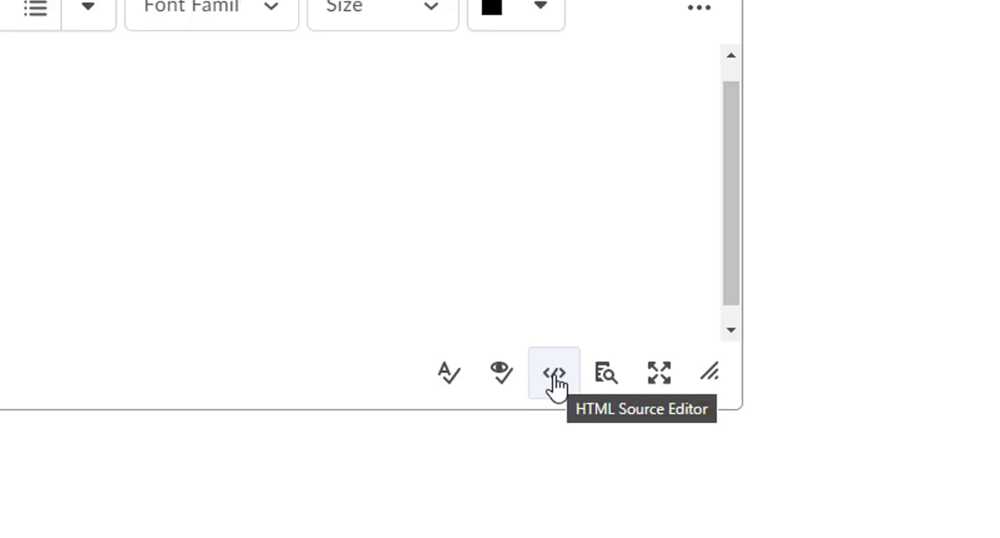
# In the HTML Source Editor, add <a href=" with the Lesson 1 URL before the image.
pyautogui.click(555, 372)
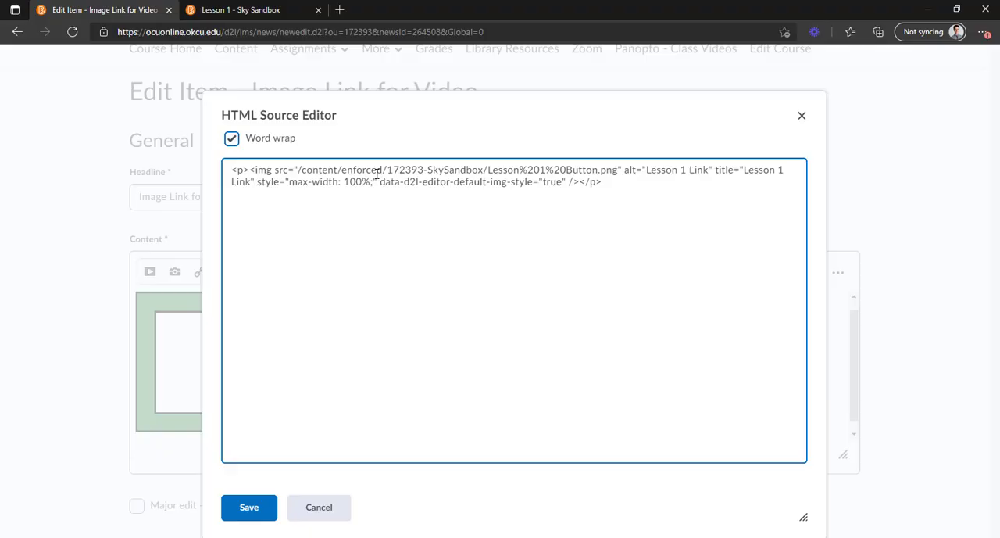
pyautogui.moveTo(330, 167)
pyautogui.write('<')
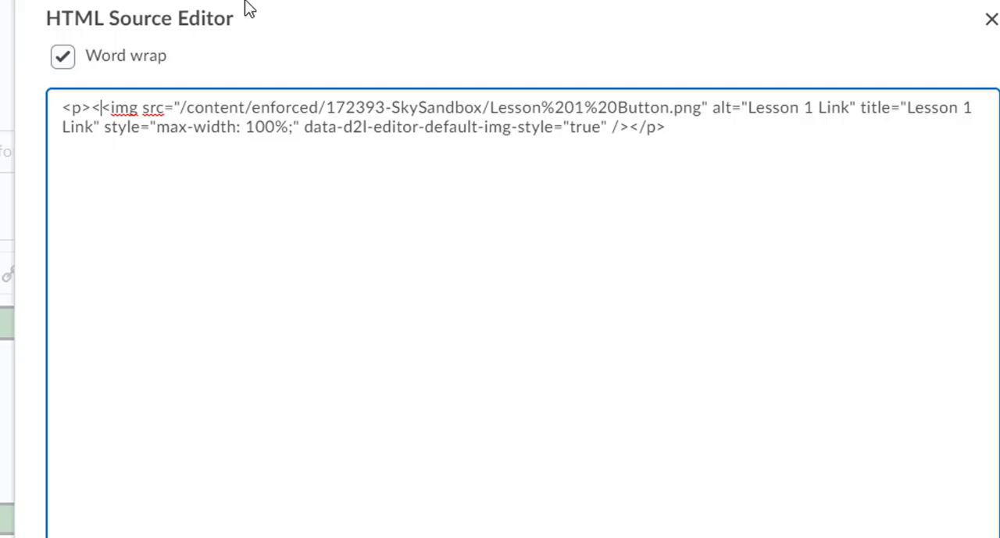
pyautogui.write('a')
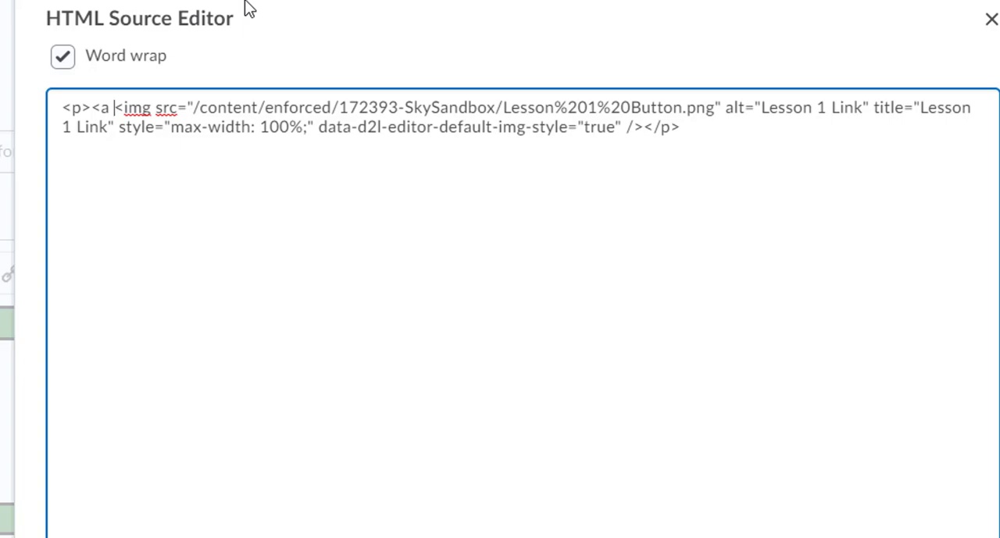
pyautogui.write('href')
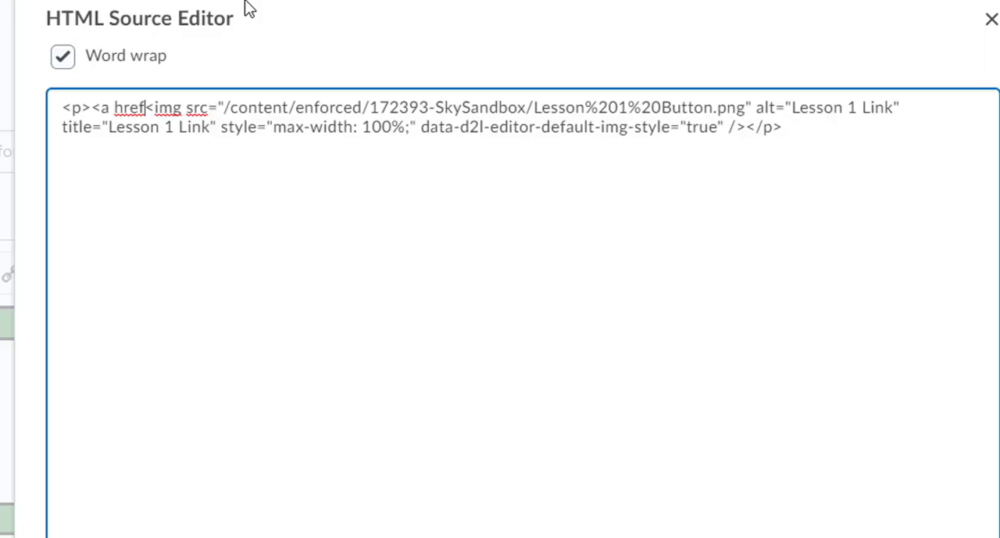
pyautogui.write('="')
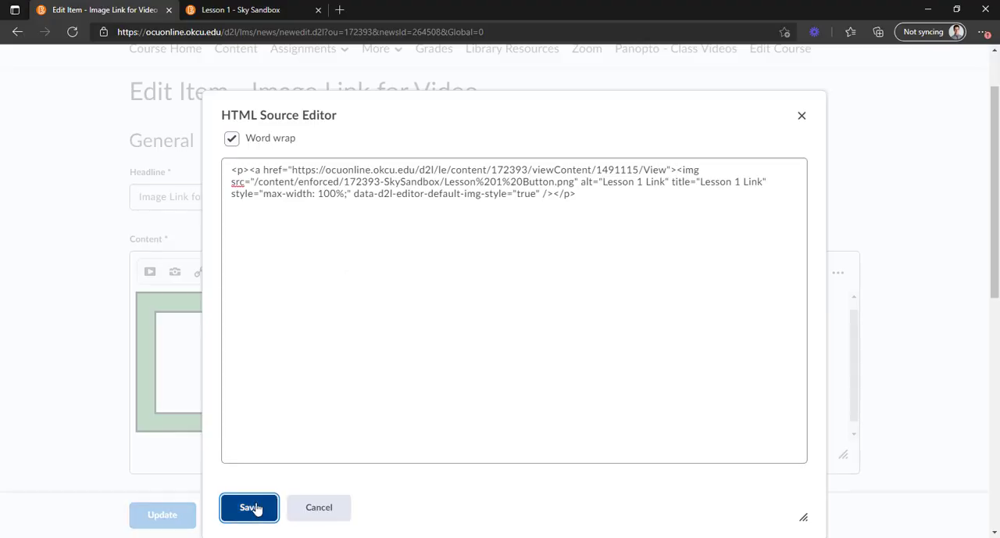
# Save the HTML source, update the announcement, and go to Course Home.
pyautogui.click(249, 507)
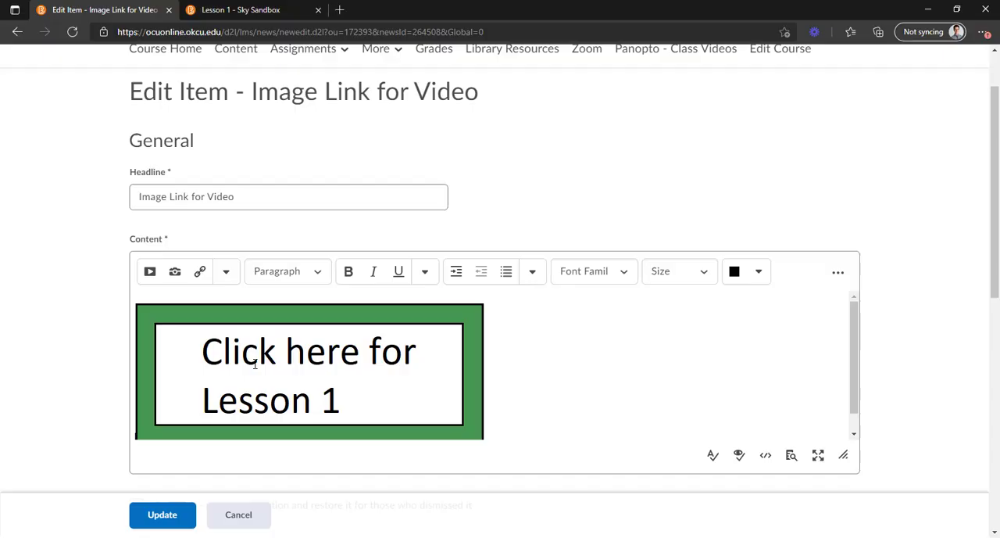
pyautogui.moveTo(293, 395)
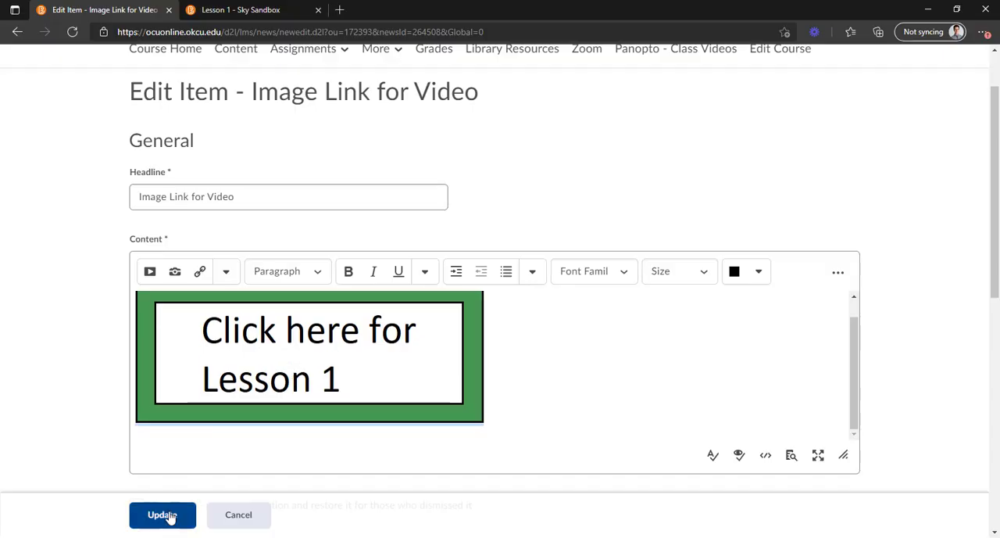
pyautogui.click(162, 515)
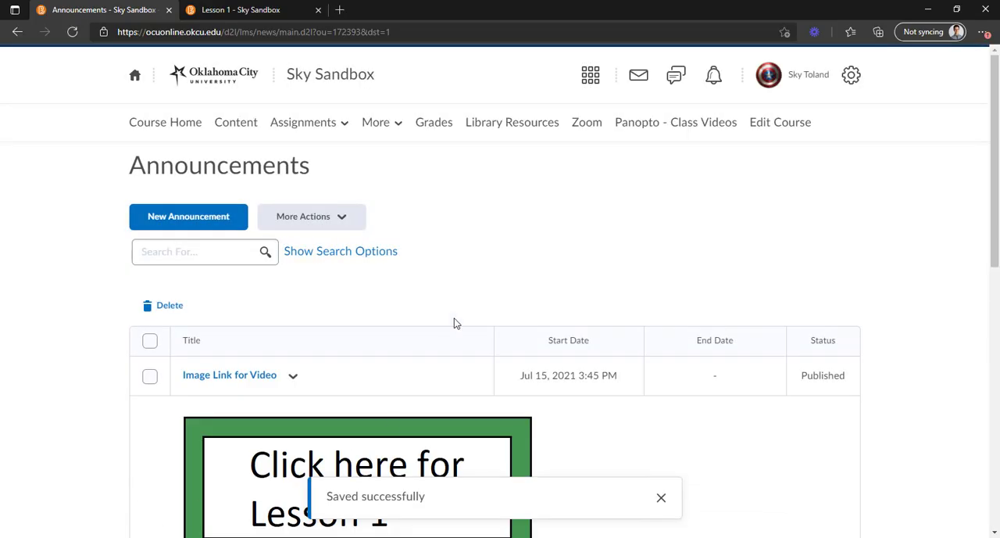
pyautogui.click(165, 122)
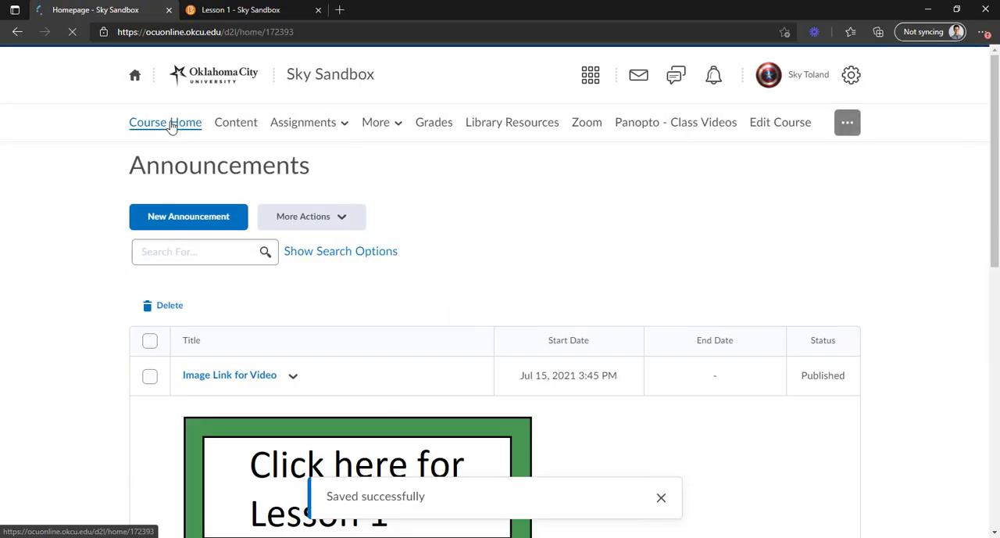
# Scroll the course homepage and open Lesson 1 via the announcement's button image.
pyautogui.click(165, 122)
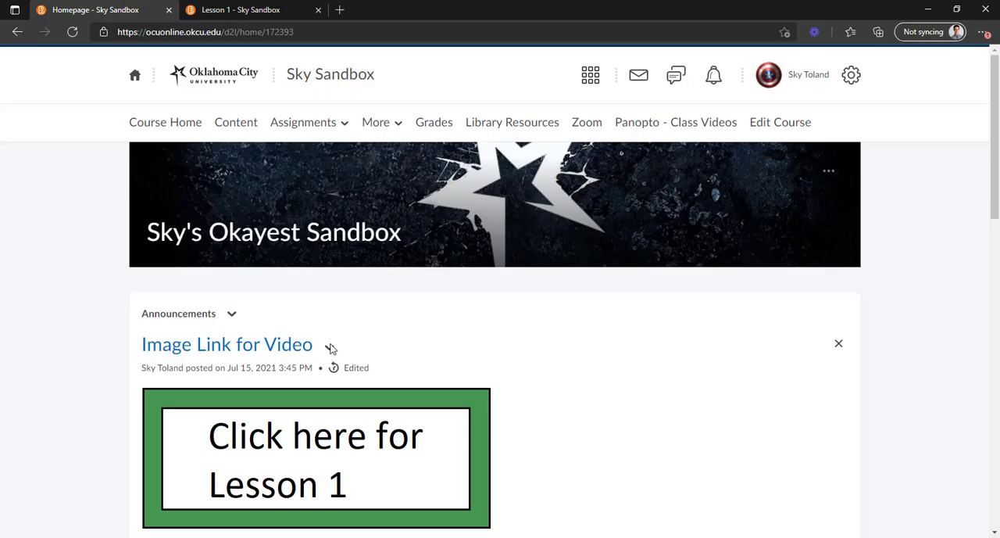
pyautogui.scroll(-3)
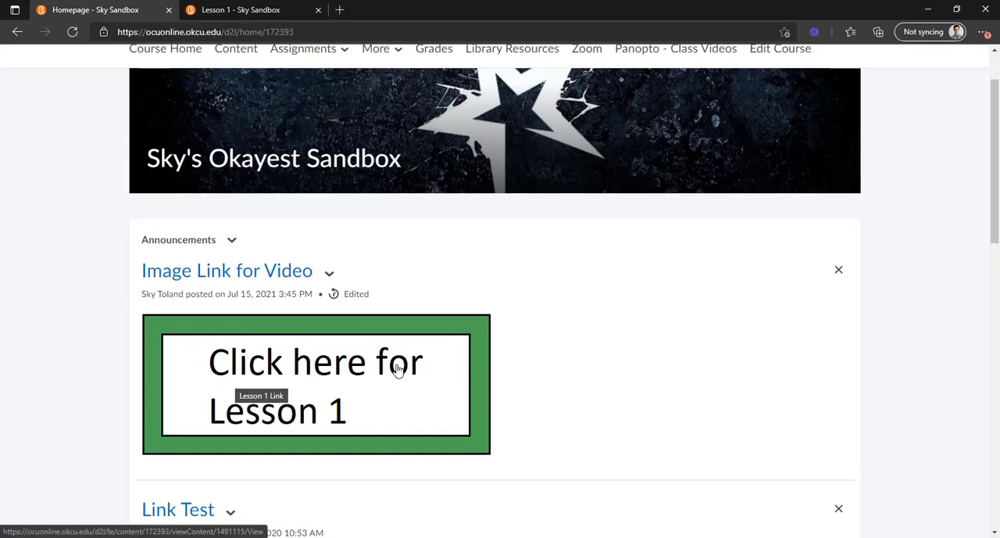
pyautogui.moveTo(508, 390)
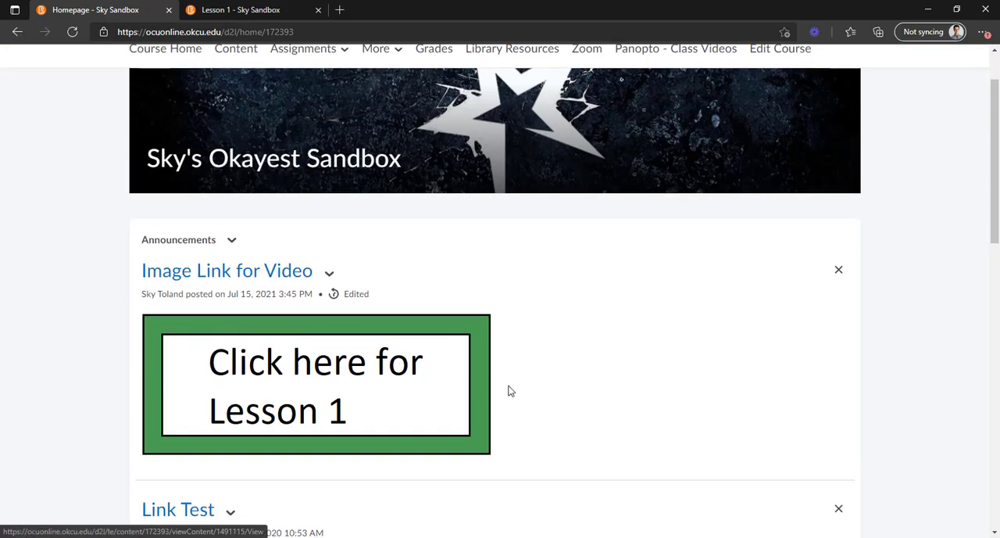
pyautogui.moveTo(235, 384)
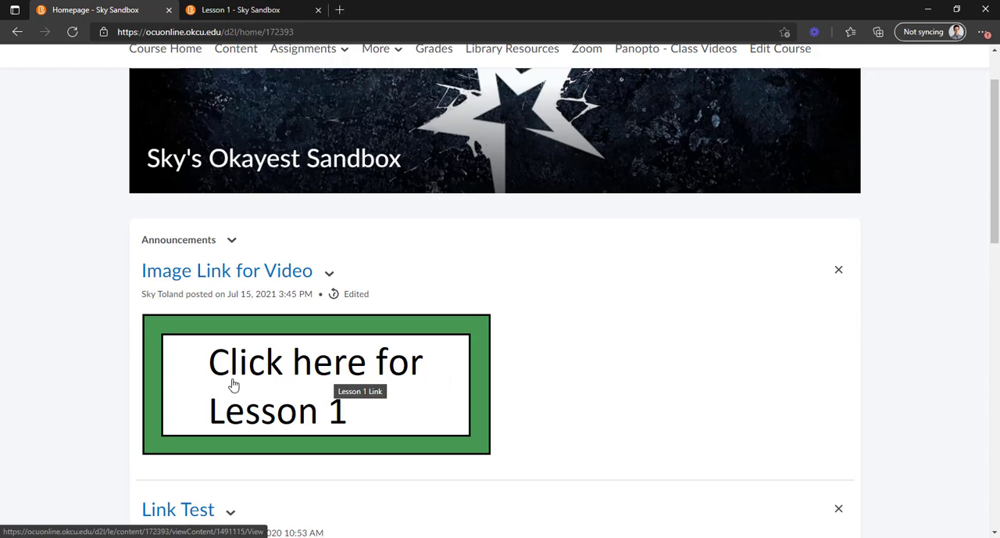
pyautogui.moveTo(186, 355)
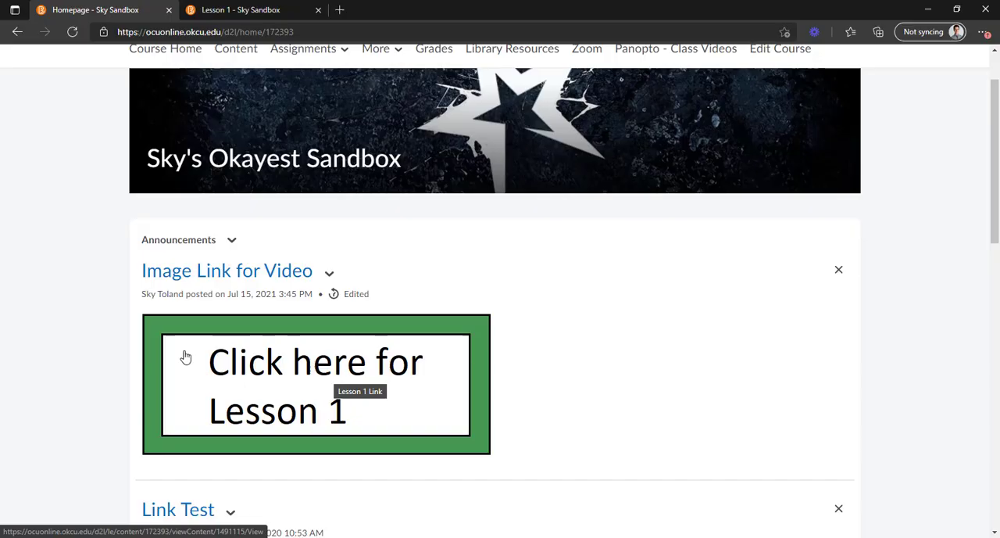
pyautogui.click(315, 382)
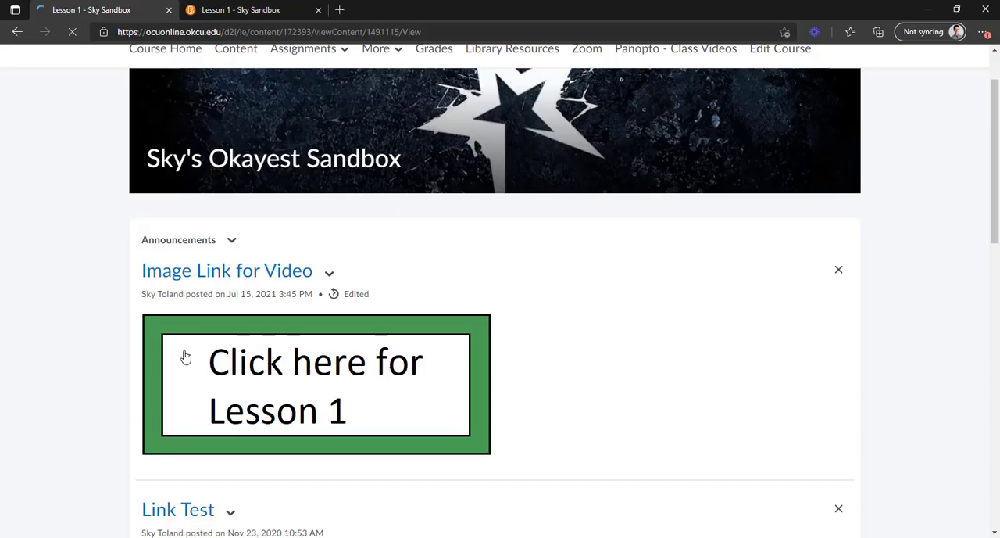
pyautogui.click(315, 385)
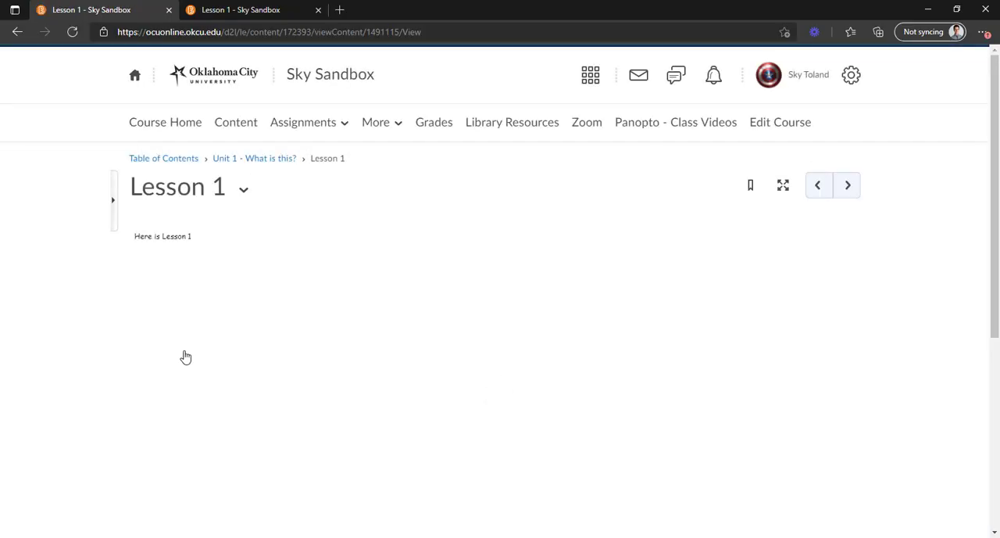
pyautogui.moveTo(328, 275)
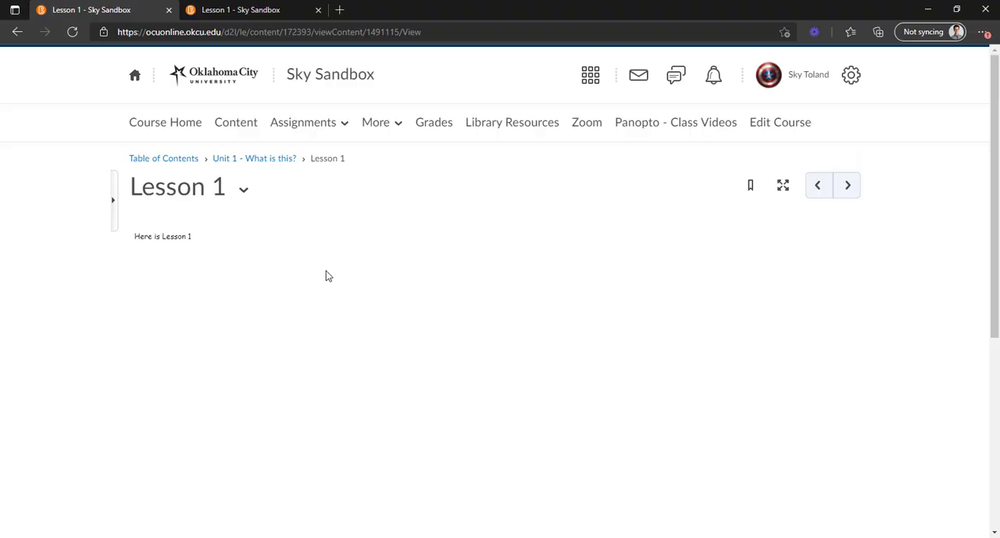
pyautogui.moveTo(274, 269)
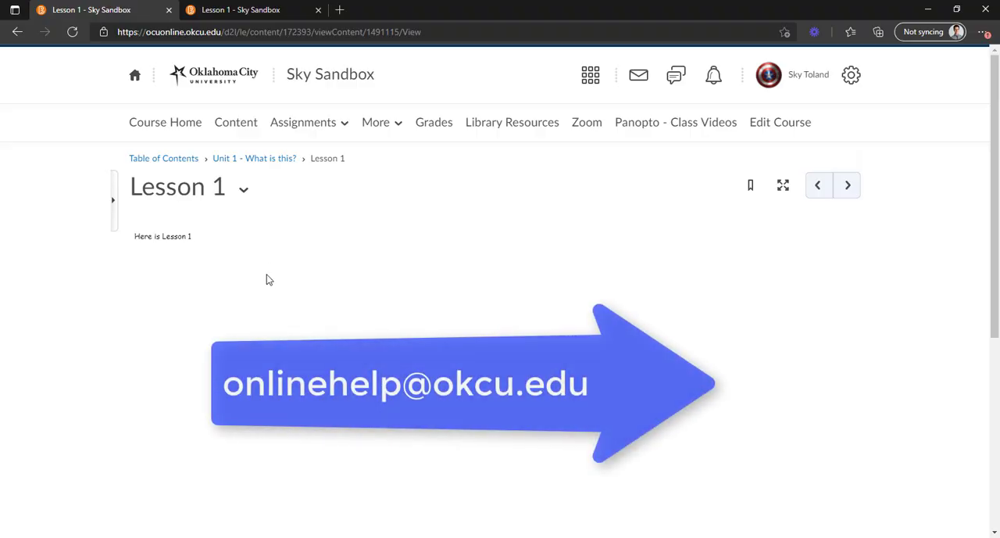
pyautogui.moveTo(135, 275)
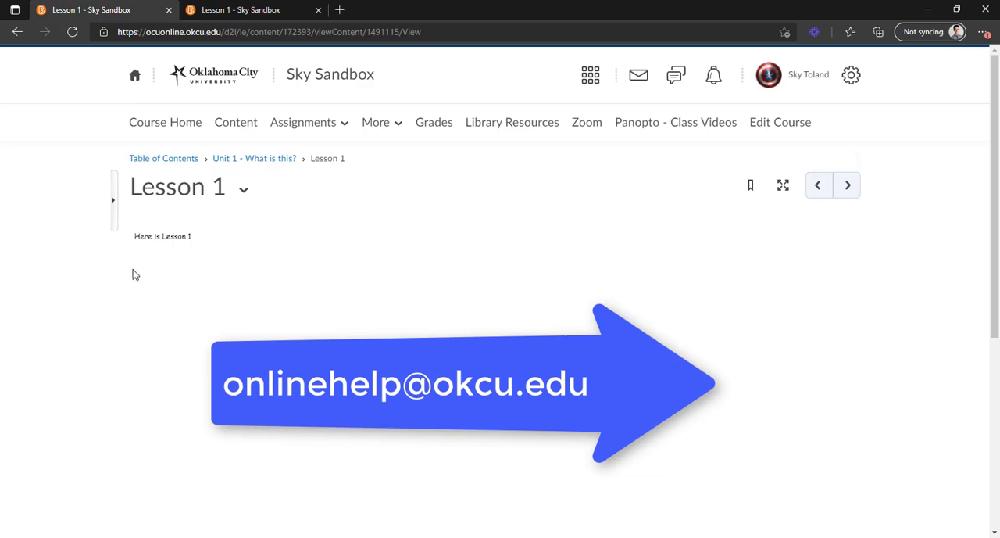